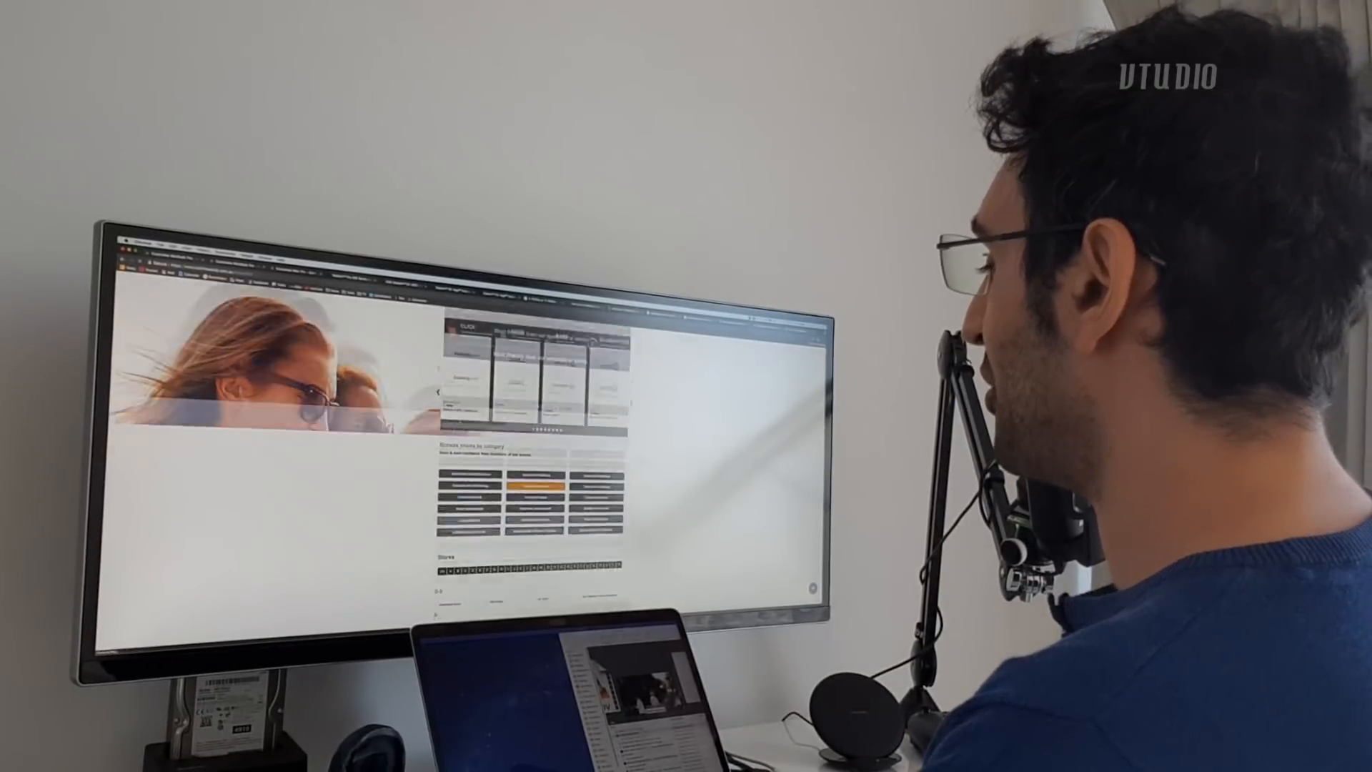
scroll("down", 3)
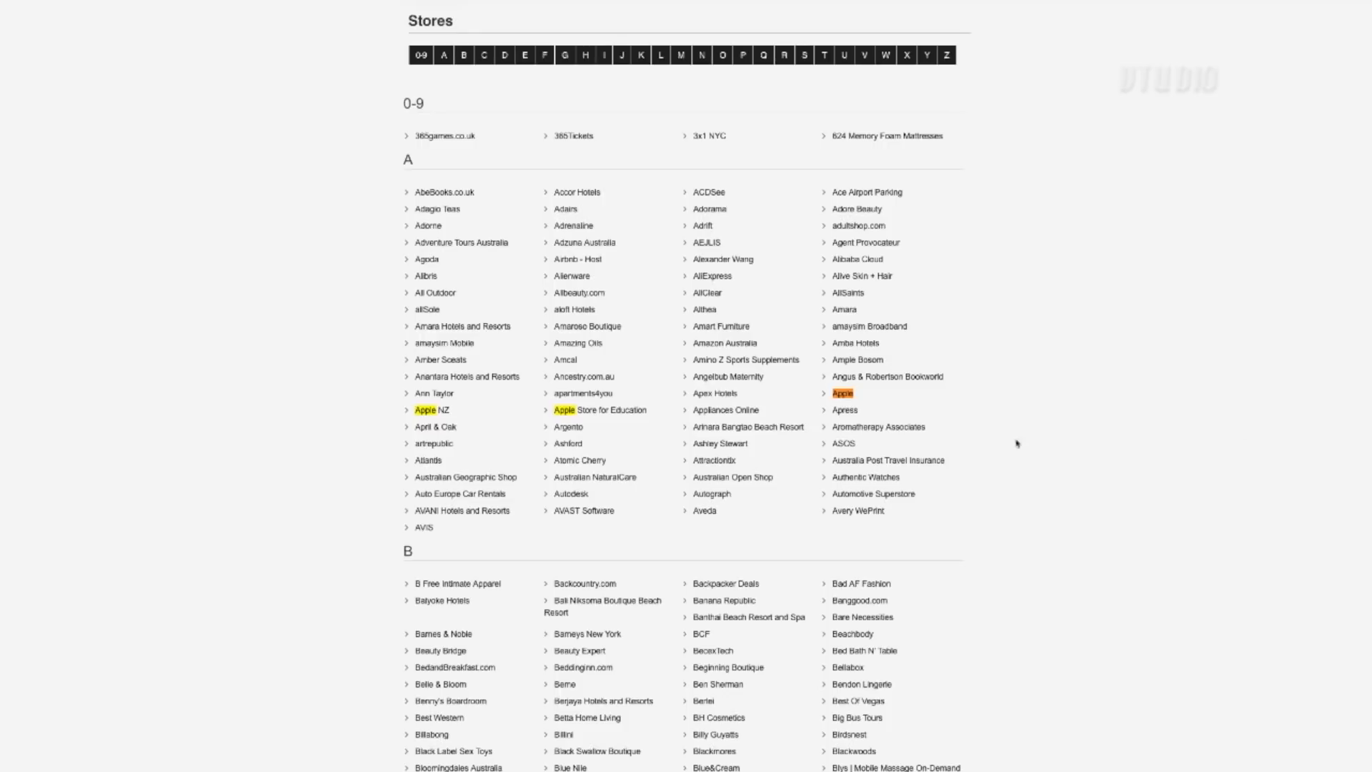
mouse_move(1118, 365)
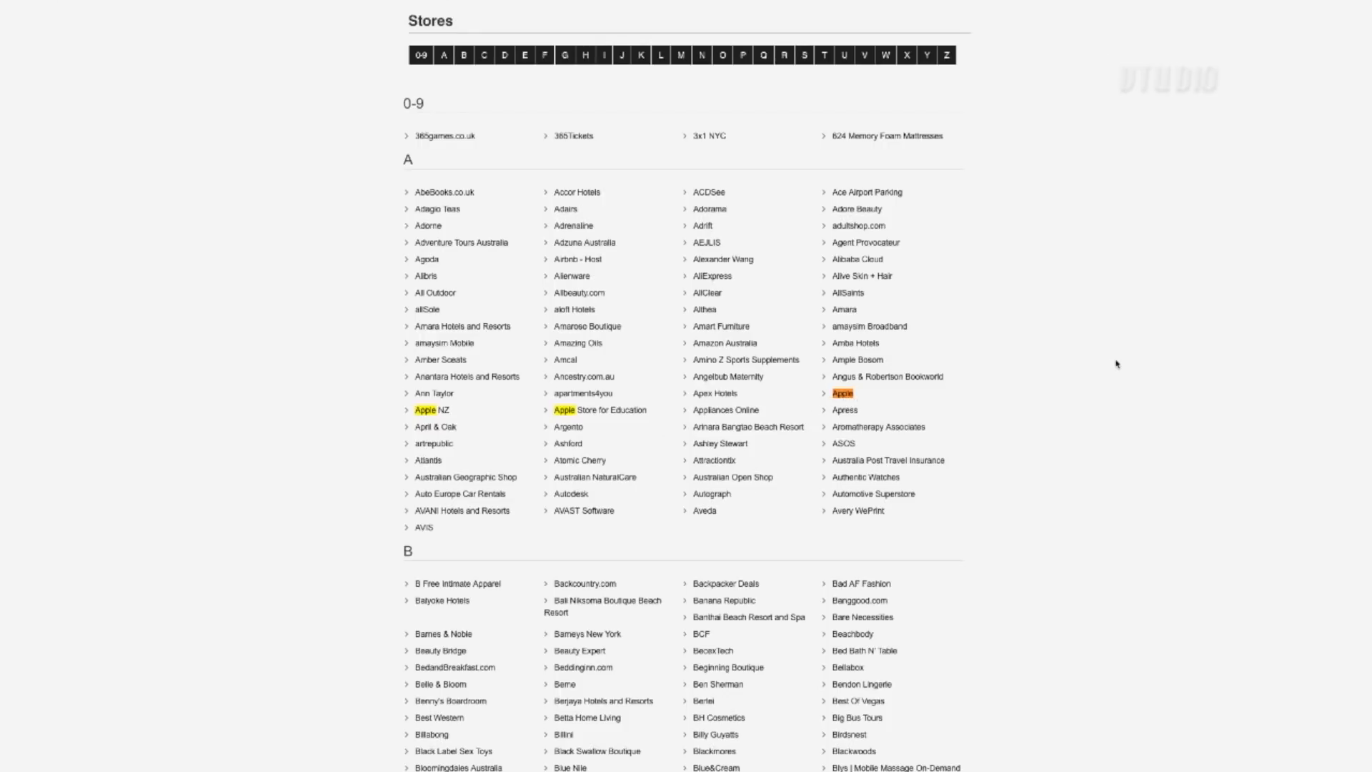